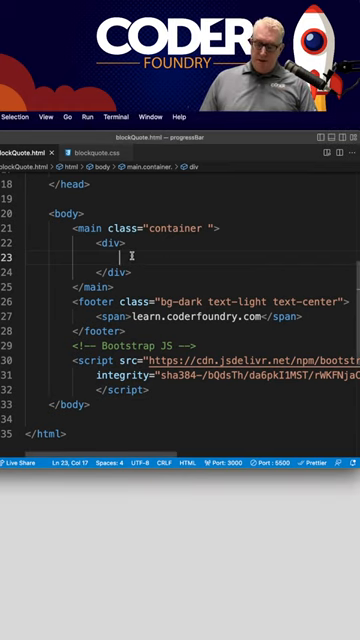
text(blockquote)
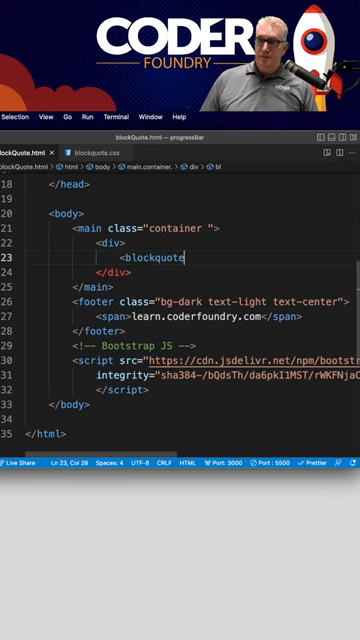
text(>)
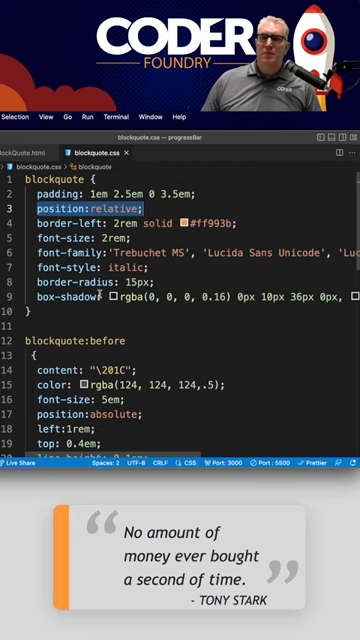
scroll(down, 3)
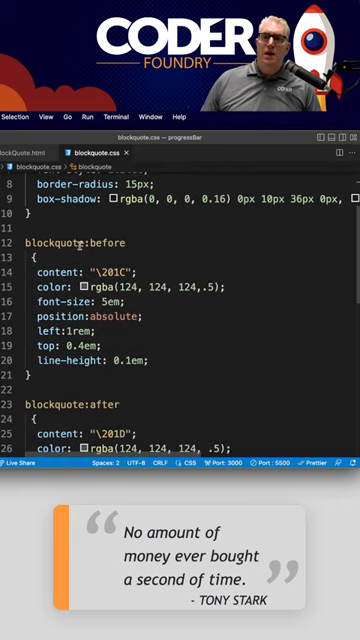